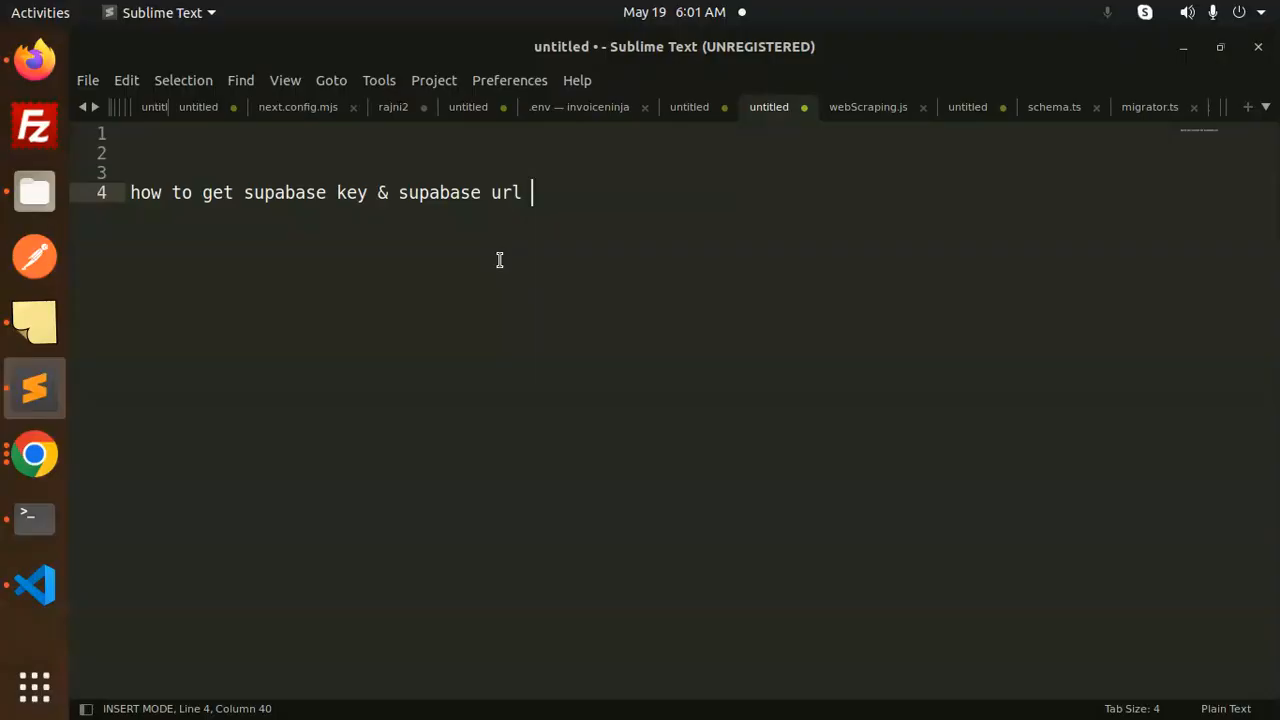
{"action": "mouse_move", "coordinate": [36, 584]}
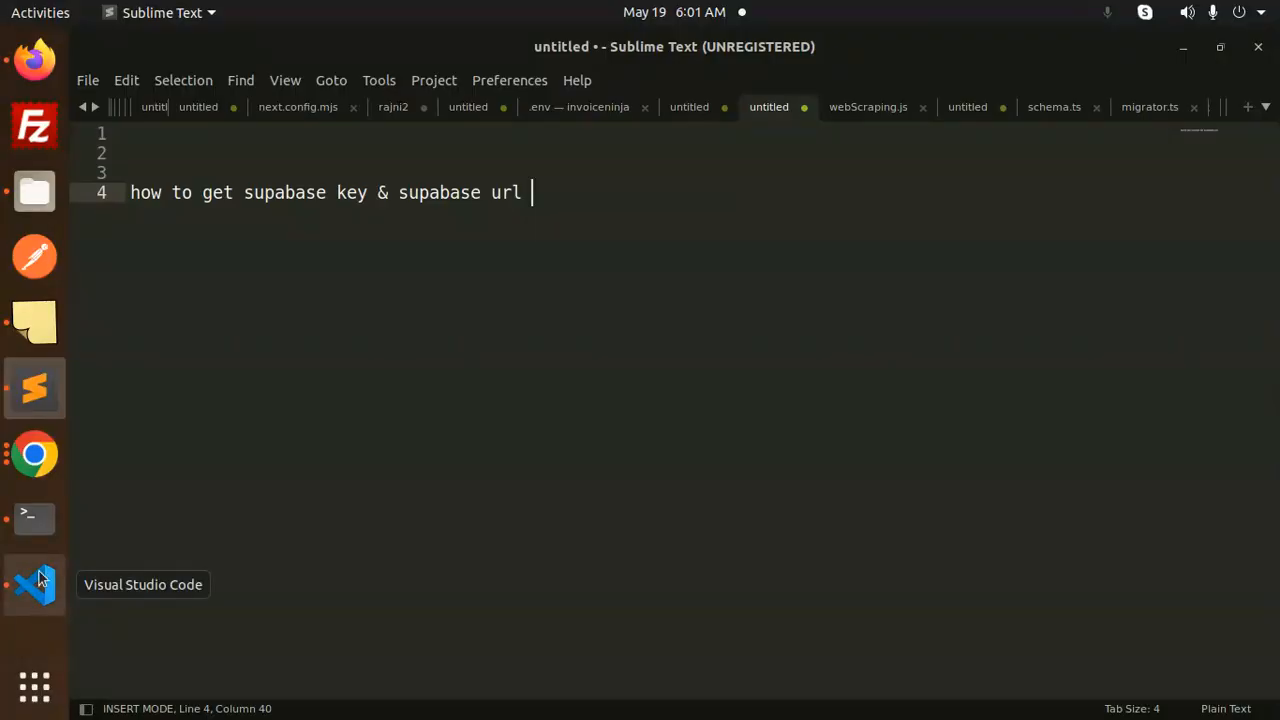
{"action": "mouse_move", "coordinate": [36, 388]}
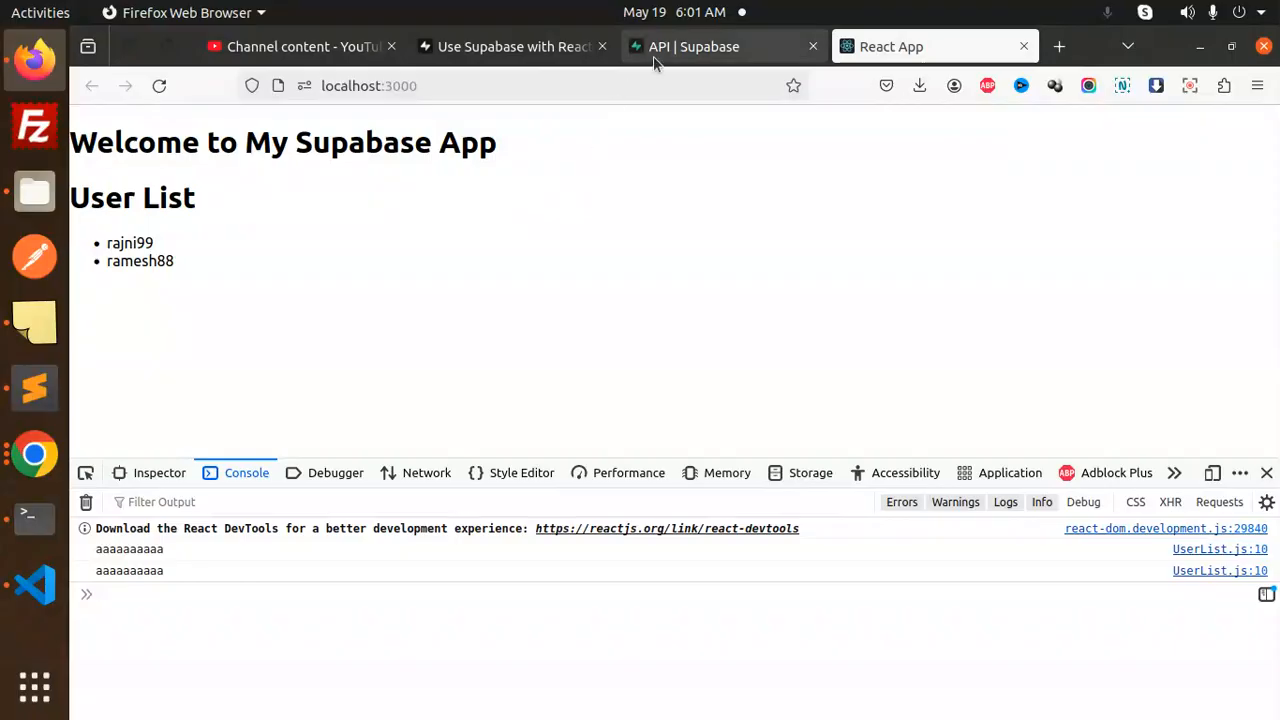
Navigate from the Supabase dashboard to the project's API settings page
{"action": "left_click", "coordinate": [694, 46]}
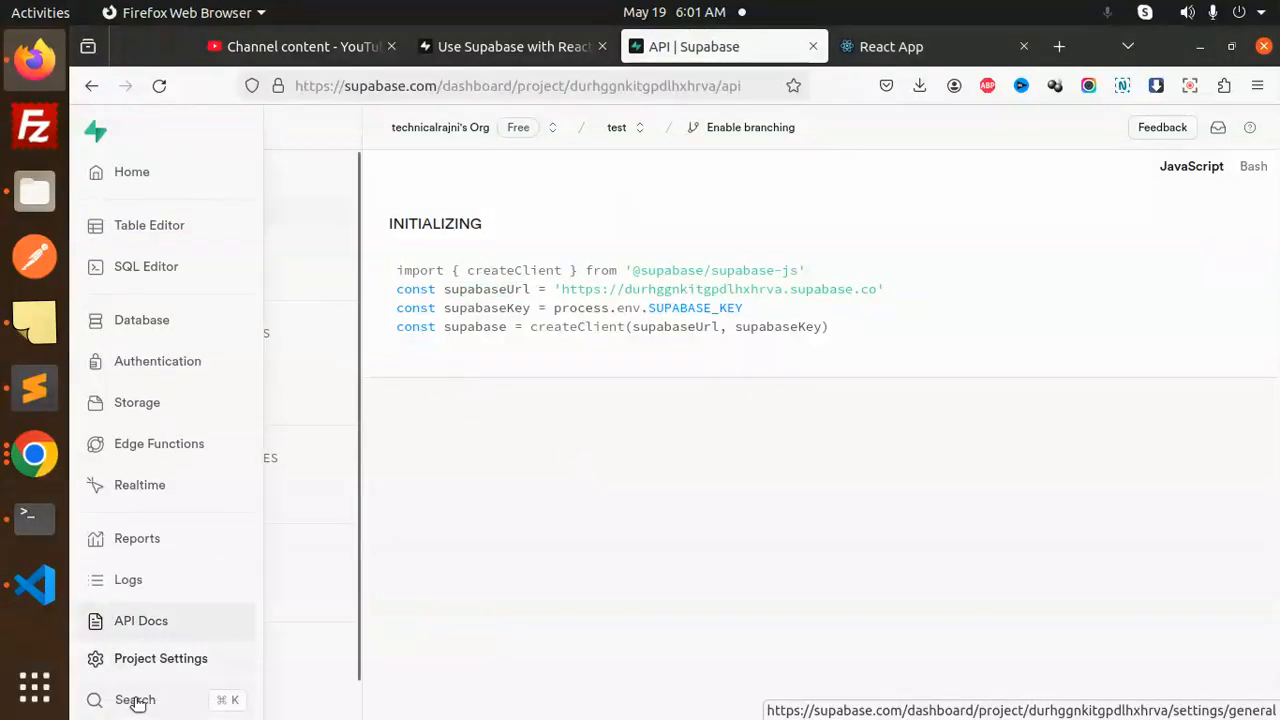
{"action": "left_click", "coordinate": [160, 658]}
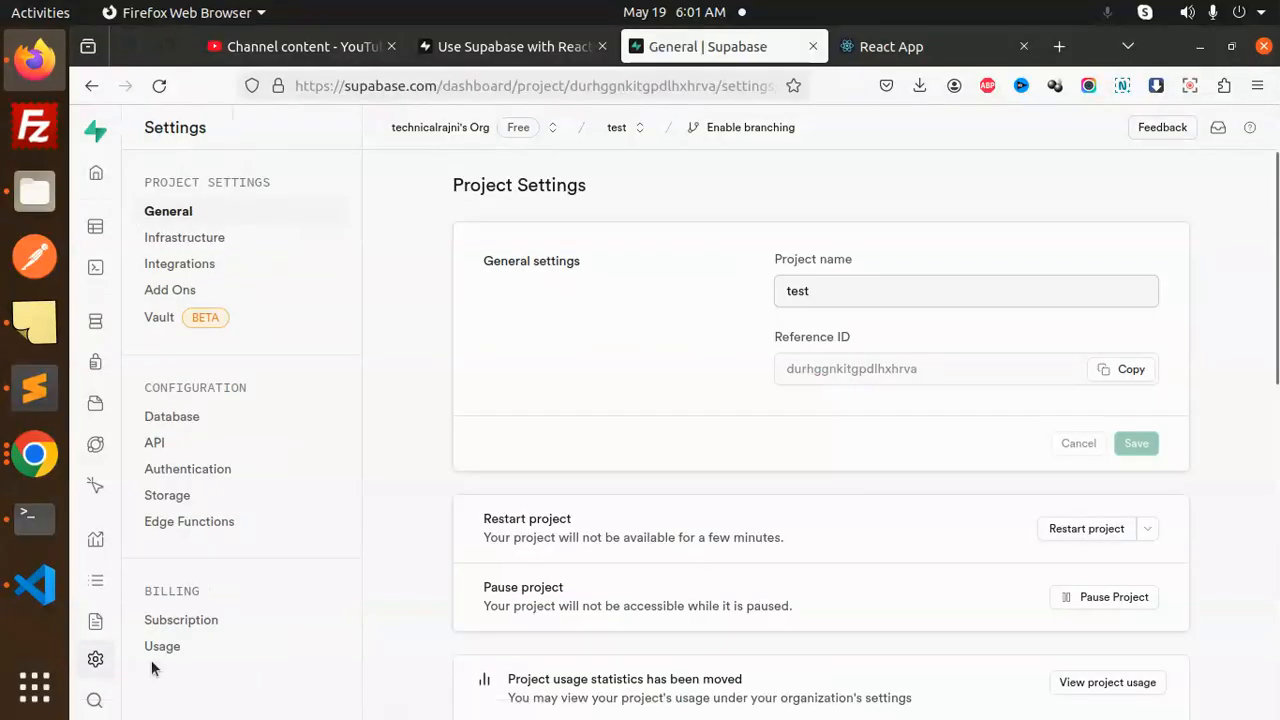
{"action": "mouse_move", "coordinate": [604, 420]}
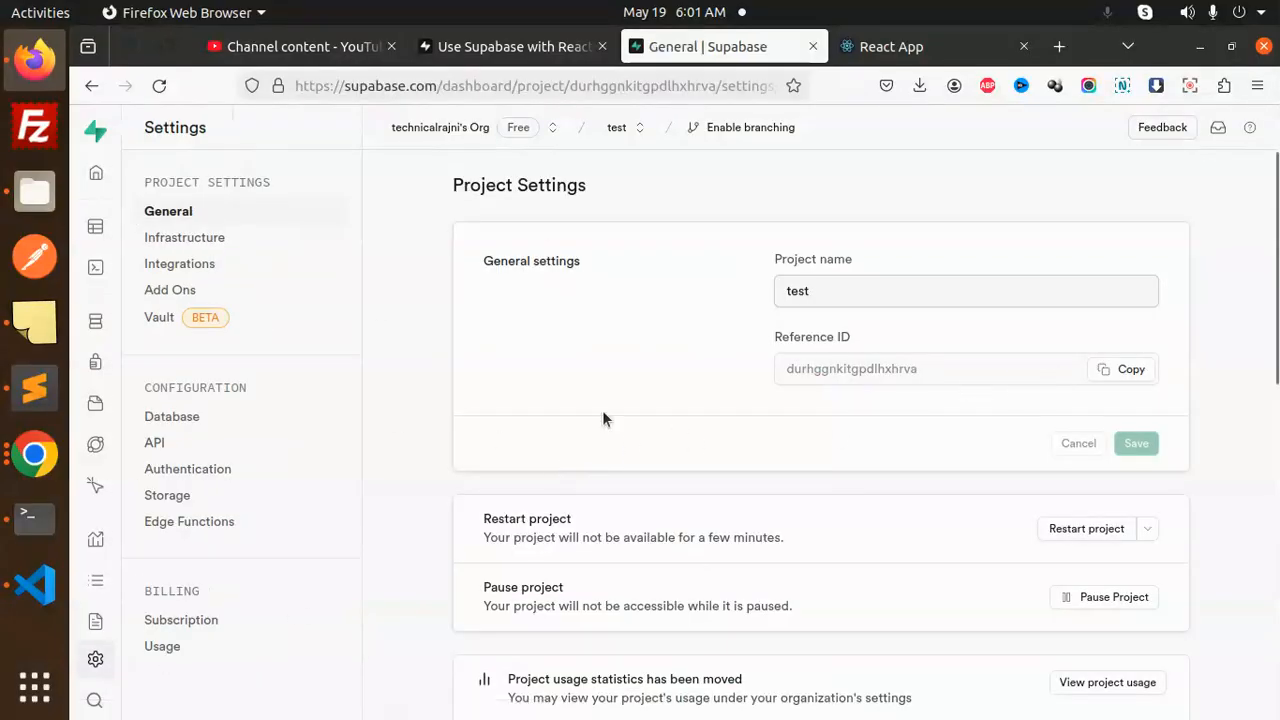
{"action": "left_click", "coordinate": [154, 442]}
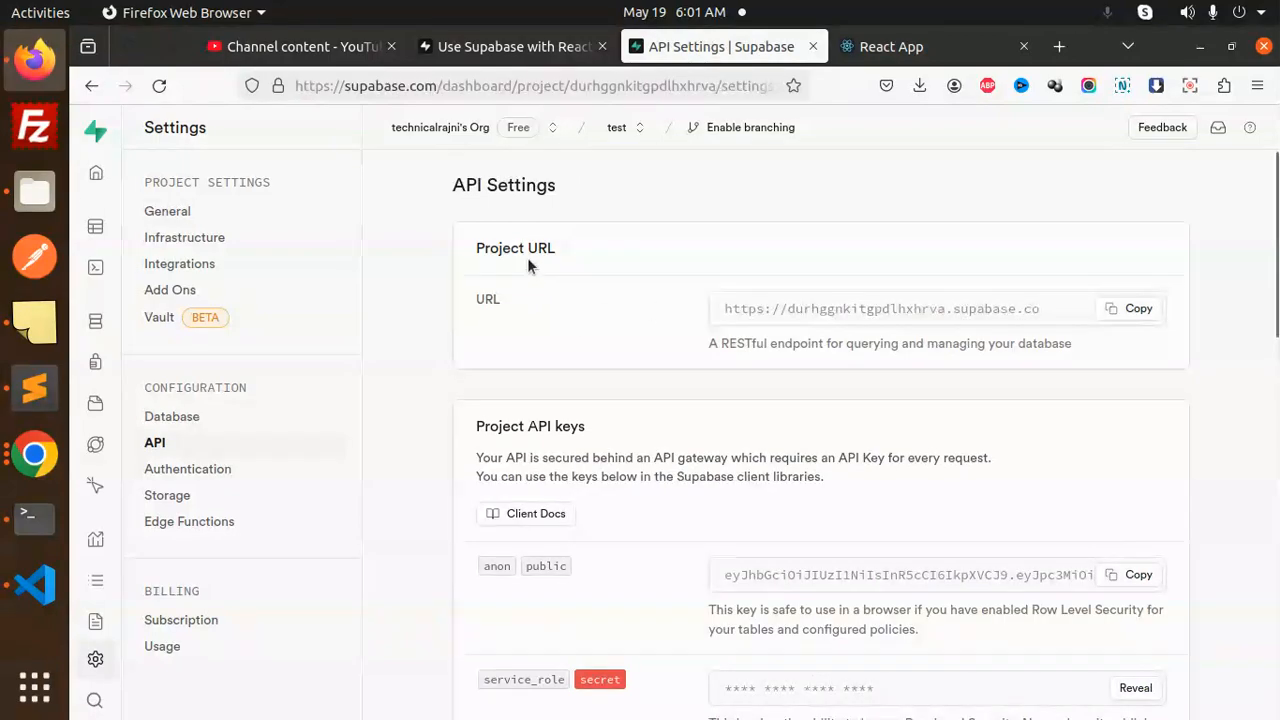
{"action": "mouse_move", "coordinate": [800, 316]}
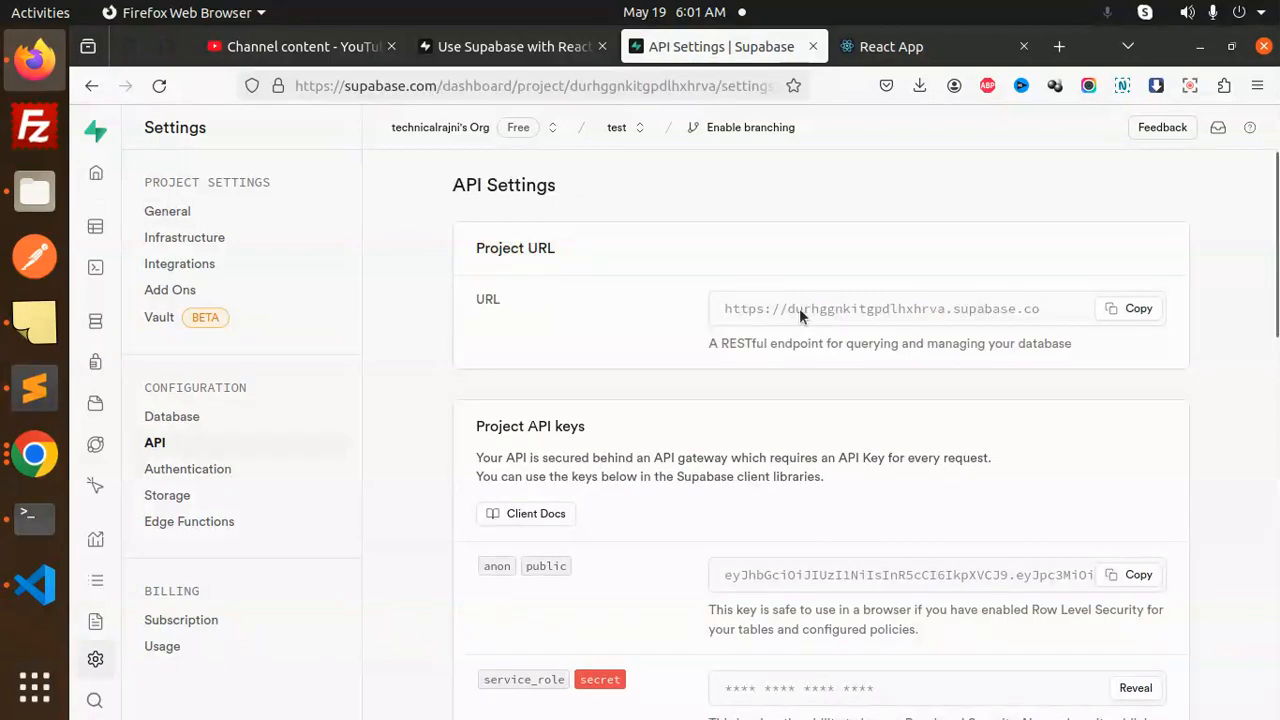
{"action": "mouse_move", "coordinate": [1020, 324]}
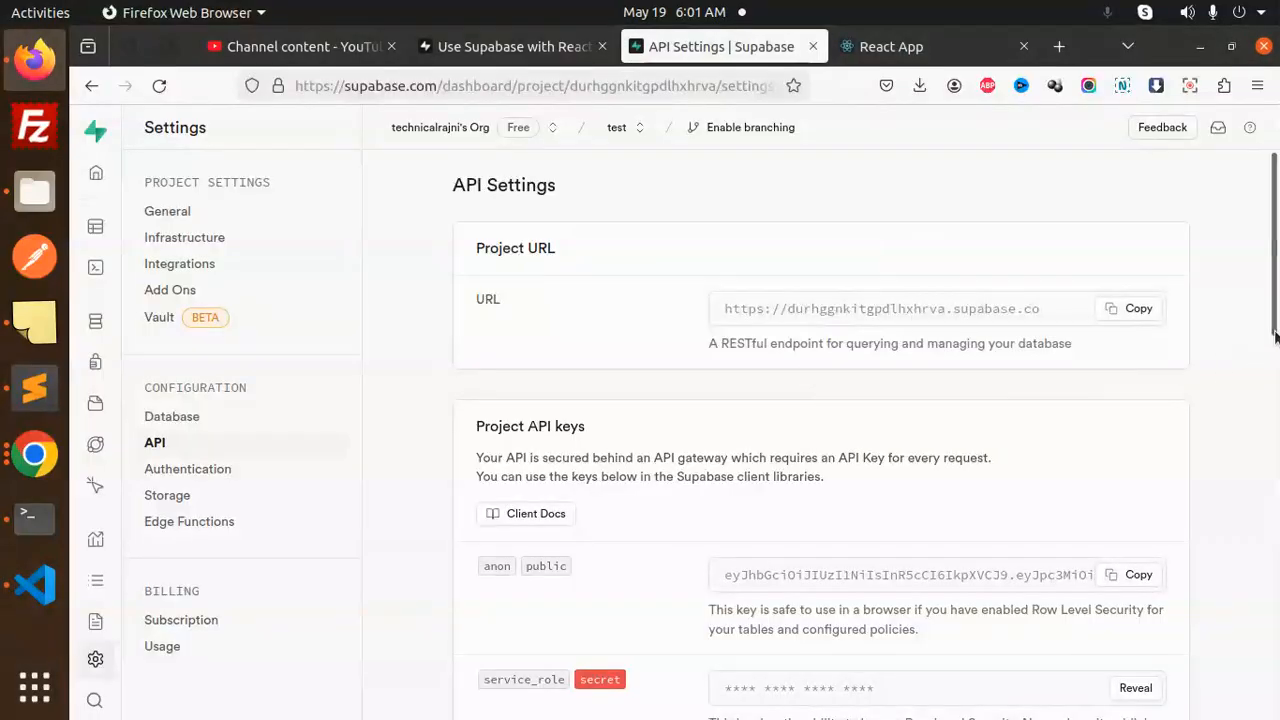
Scroll to reveal the anon and service_role keys with JWT settings below
{"action": "scroll", "scroll_direction": "down", "scroll_amount": 3}
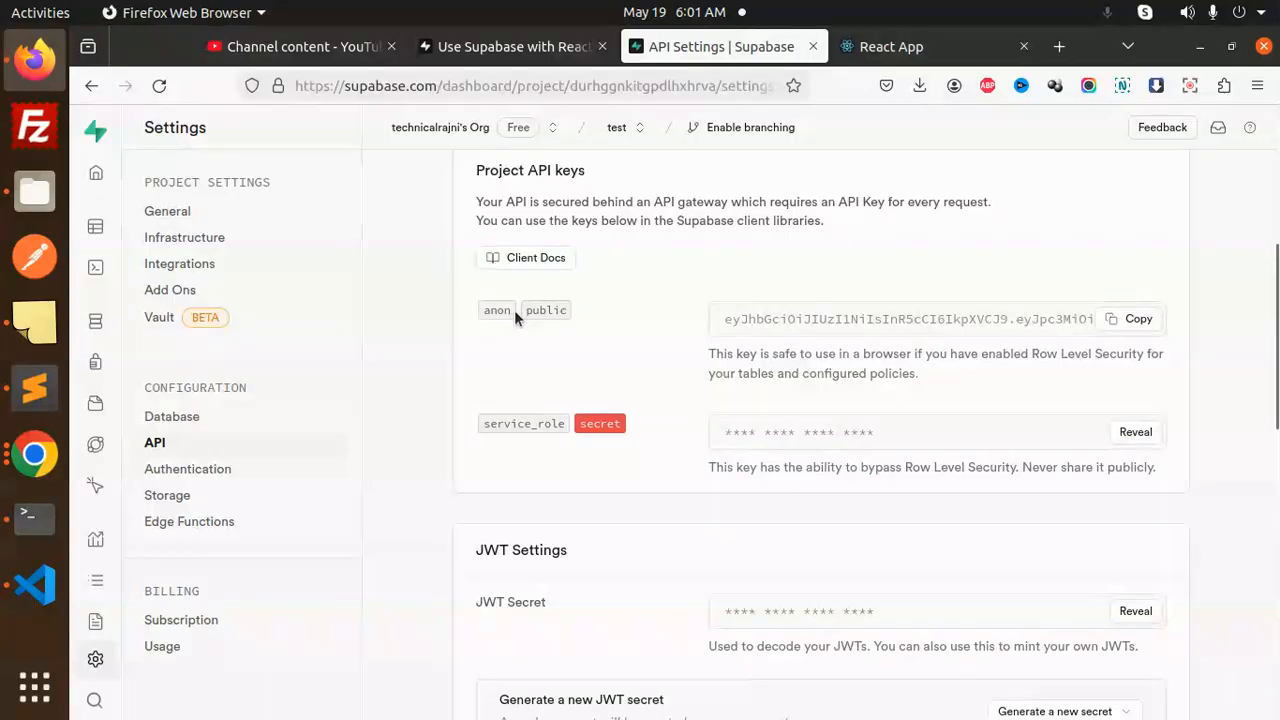
{"action": "mouse_move", "coordinate": [528, 428]}
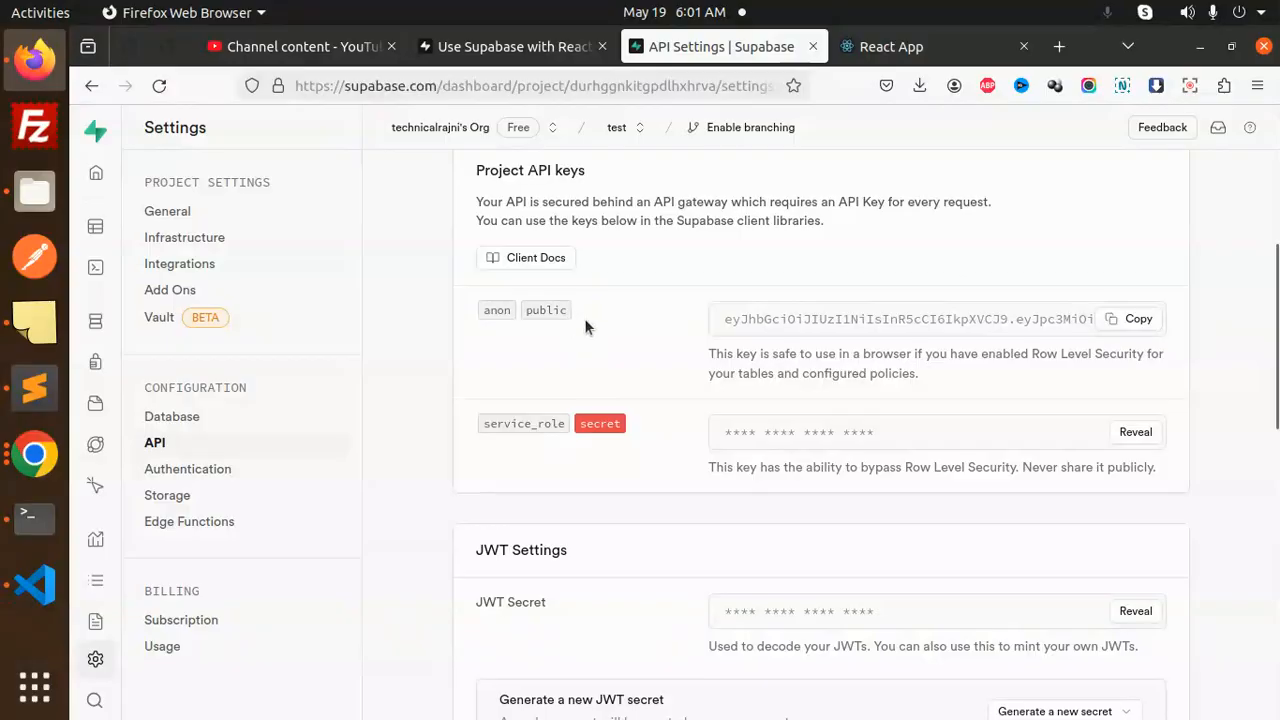
{"action": "mouse_move", "coordinate": [818, 496]}
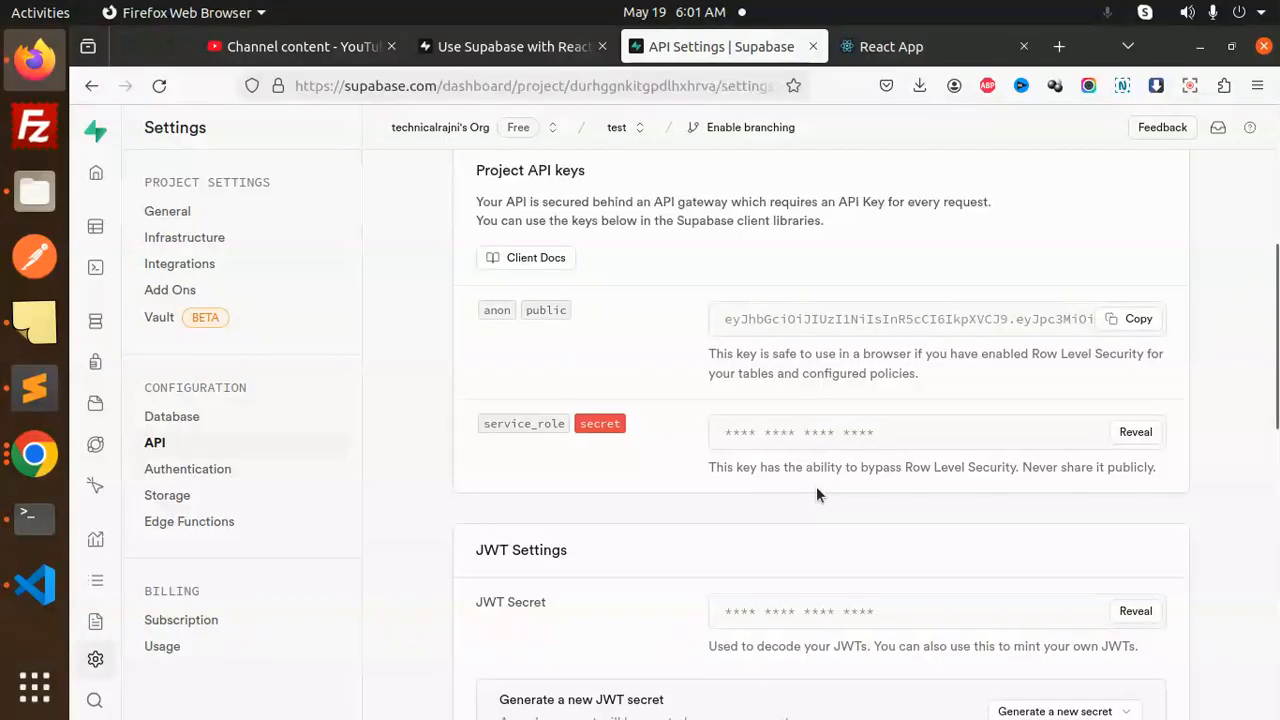
{"action": "mouse_move", "coordinate": [510, 324]}
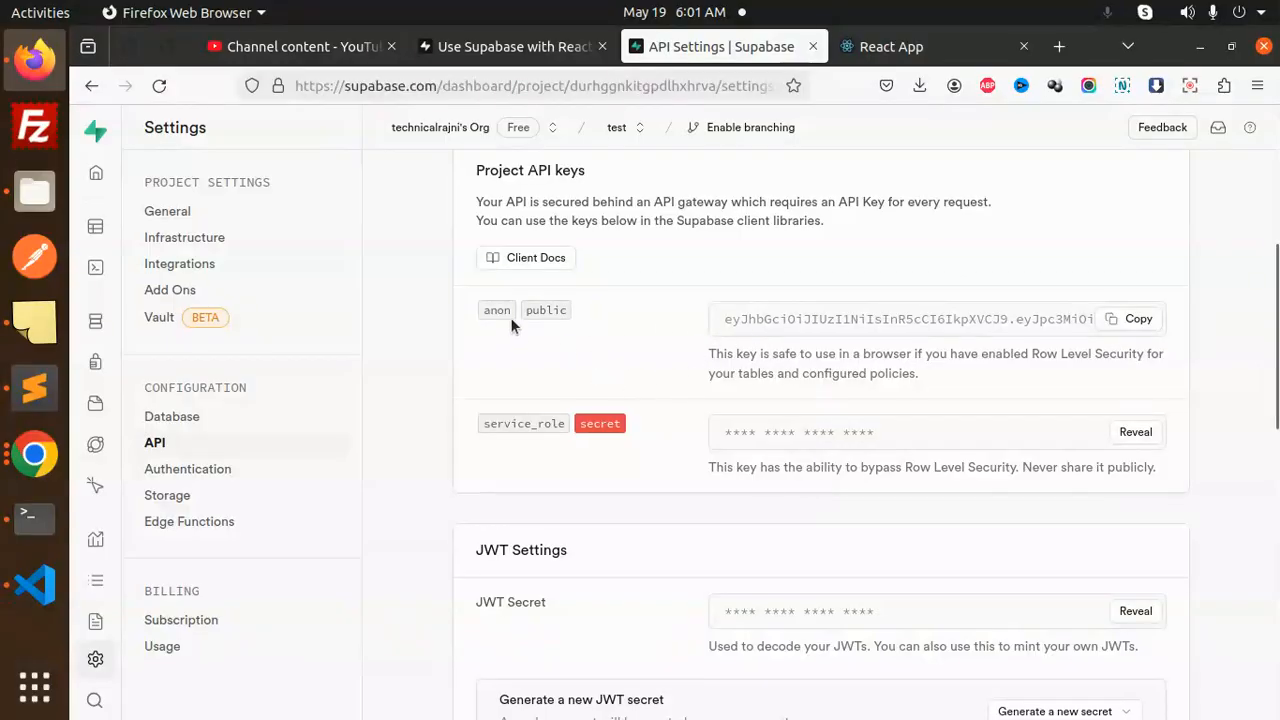
{"action": "mouse_move", "coordinate": [900, 348]}
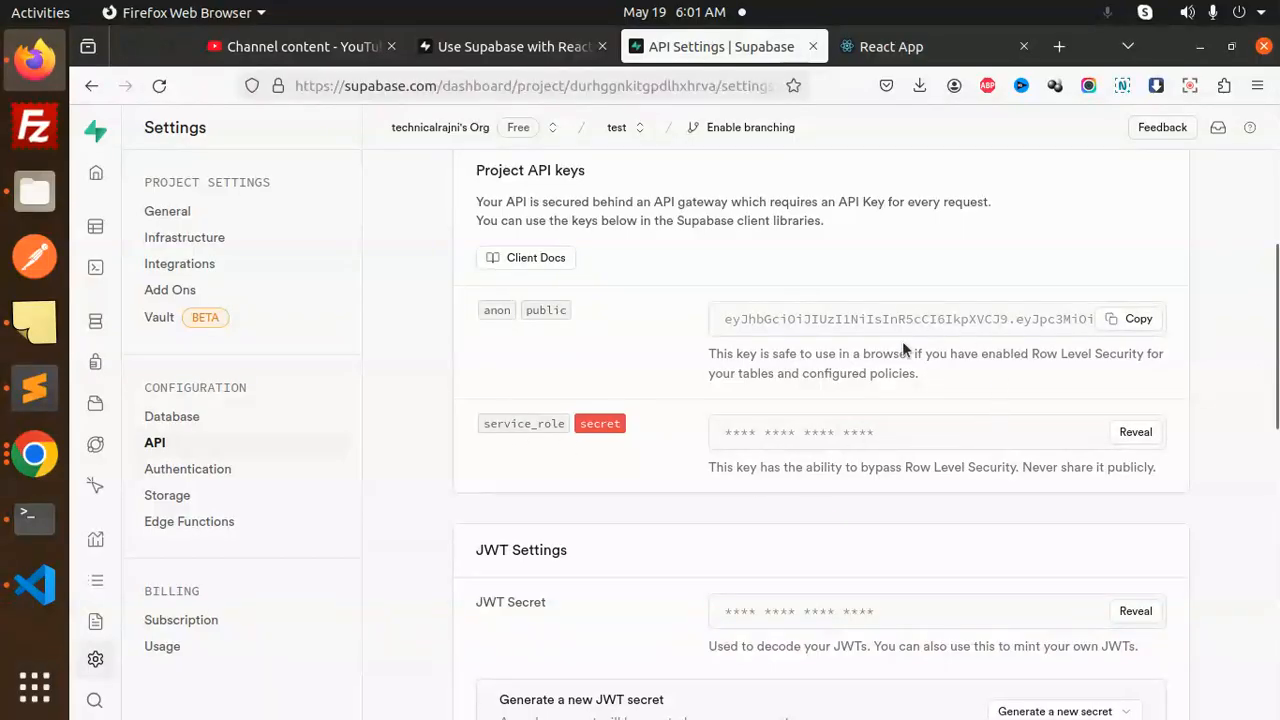
{"action": "mouse_move", "coordinate": [884, 432]}
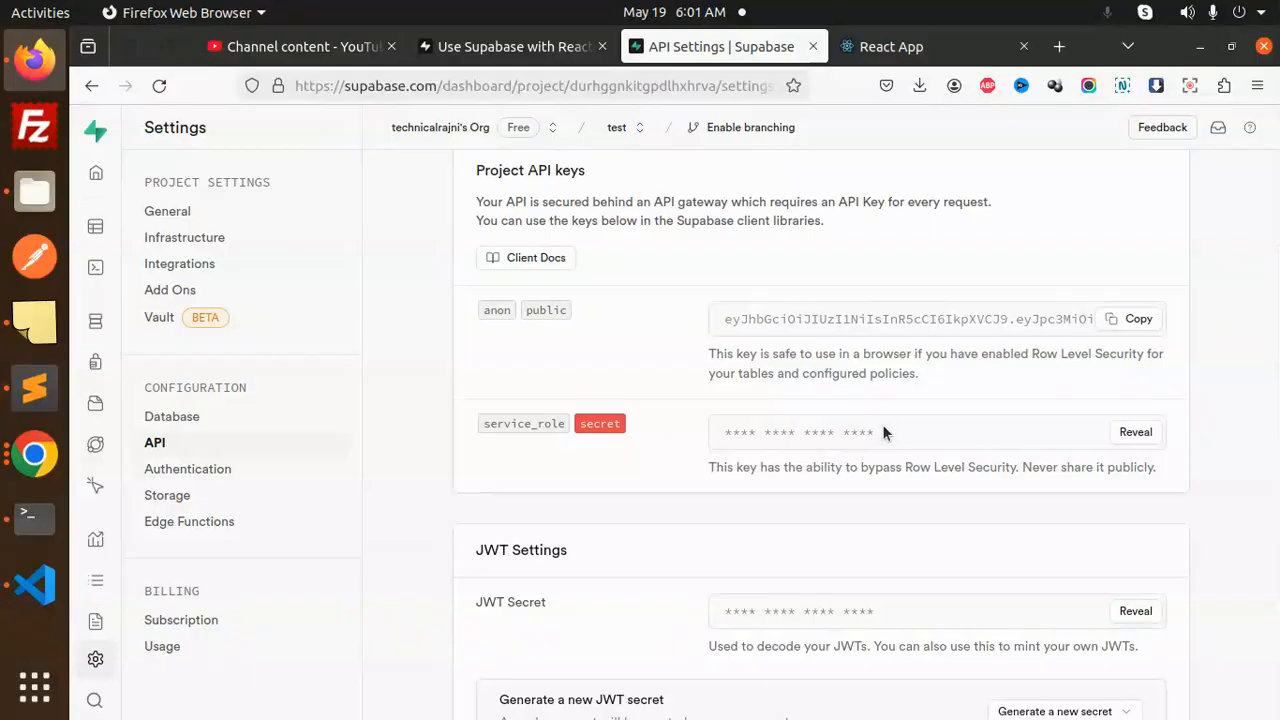
{"action": "scroll", "scroll_direction": "down", "scroll_amount": 3}
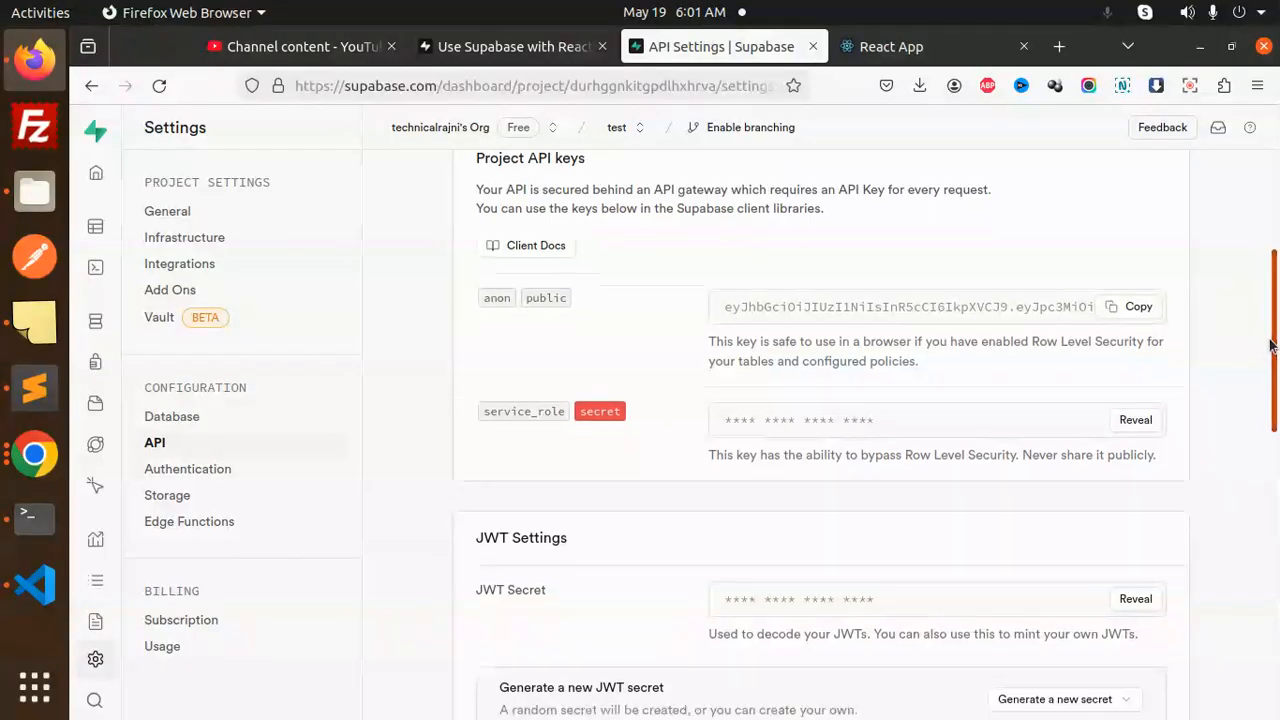
{"action": "scroll", "scroll_direction": "down", "scroll_amount": 3}
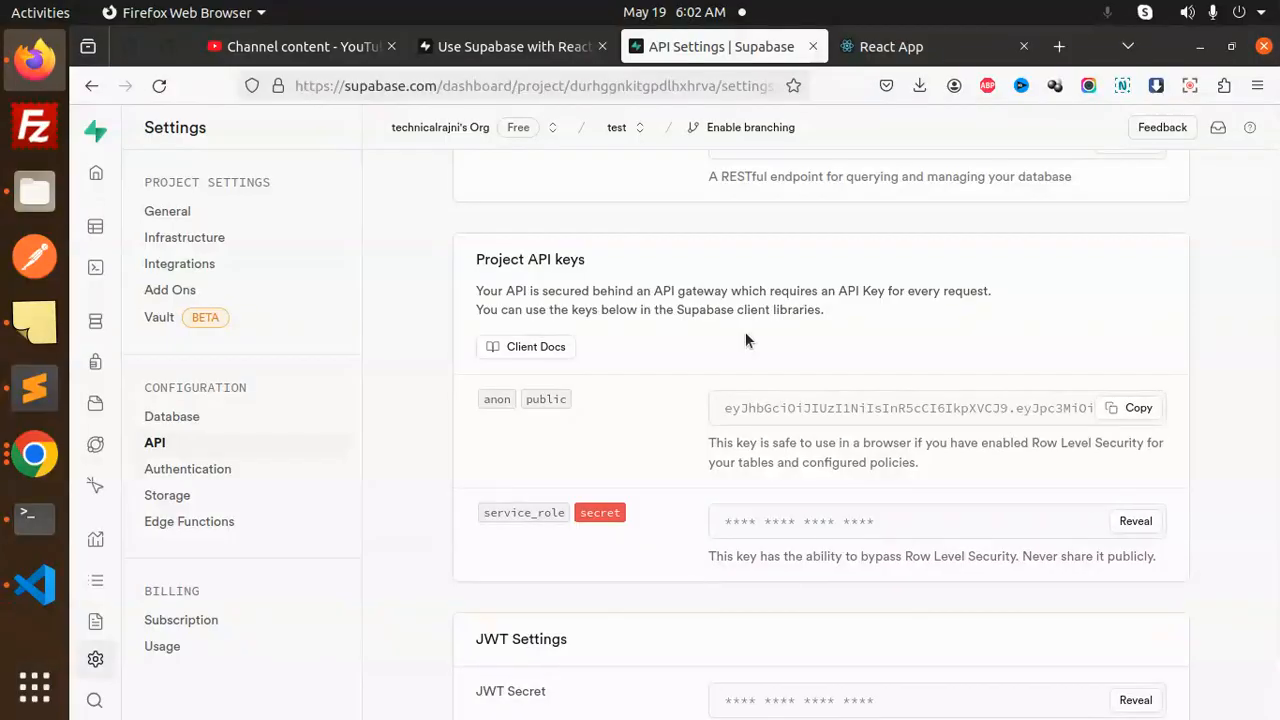
{"action": "mouse_move", "coordinate": [1006, 340]}
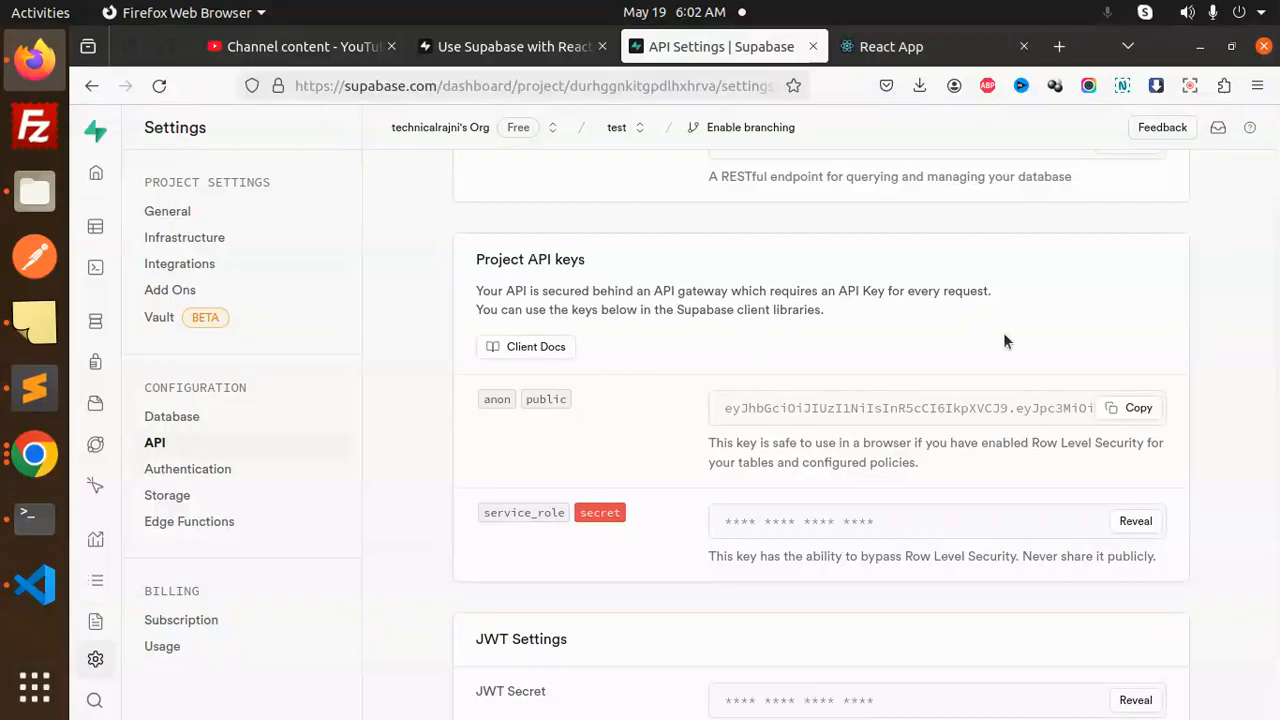